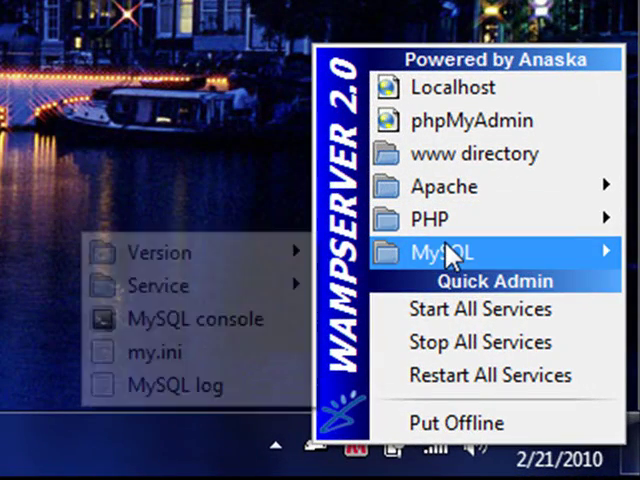
mouse_move(155, 352)
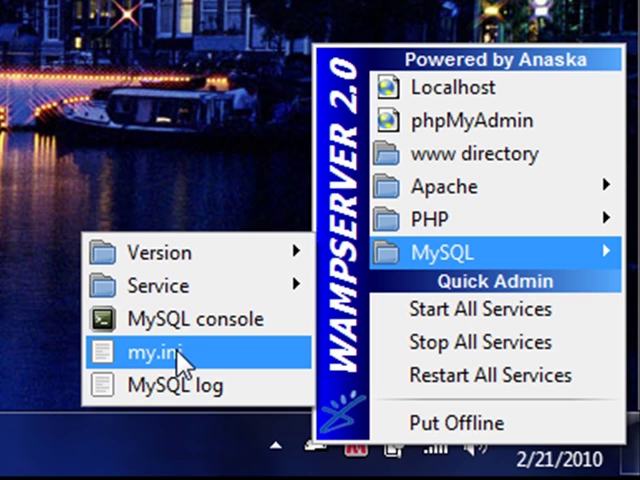
mouse_move(490, 186)
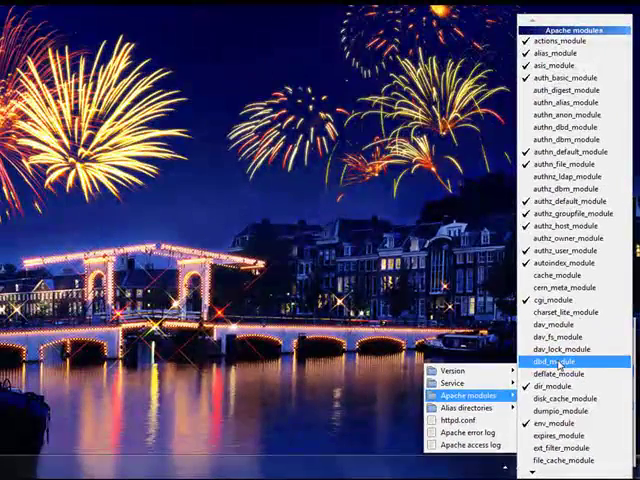
mouse_move(571, 375)
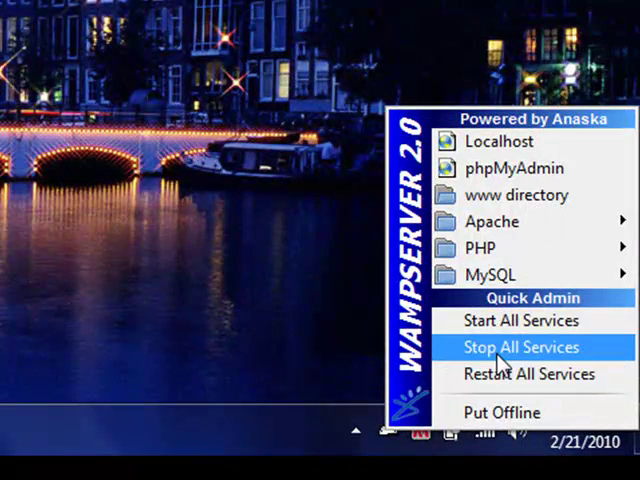
mouse_move(528, 374)
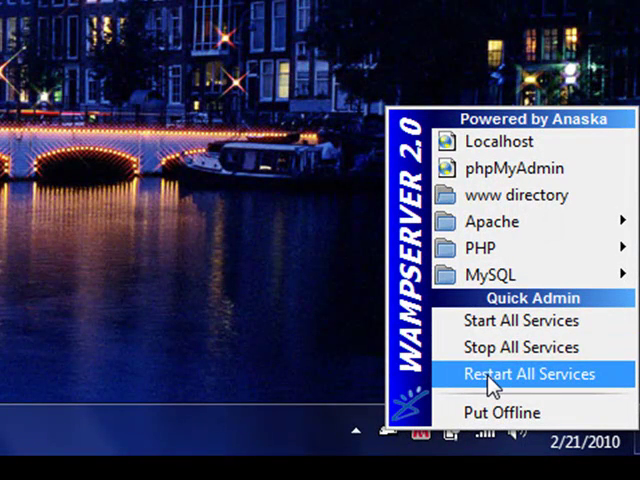
mouse_move(520, 347)
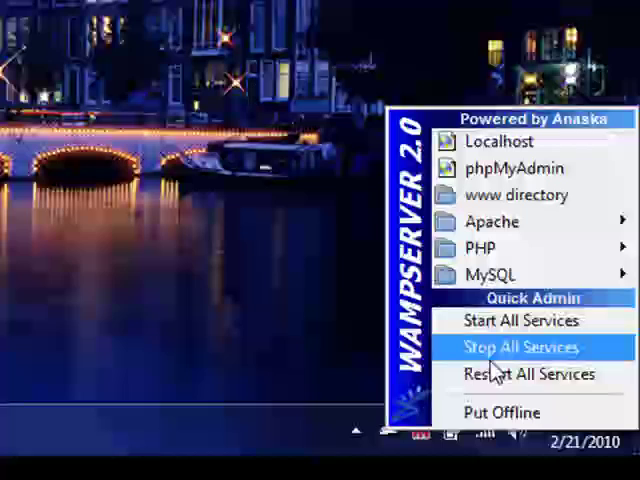